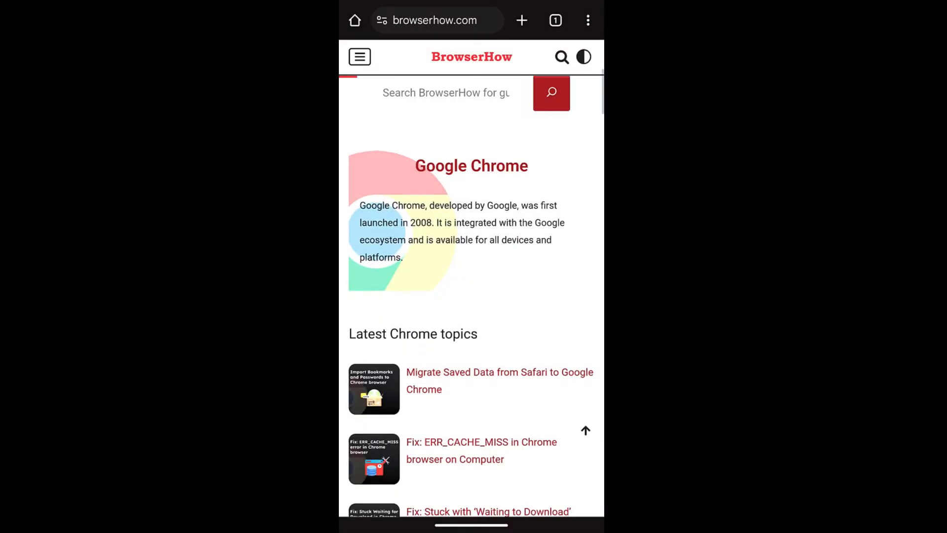
Step: Reach Chrome's Site settings page listing per-site permissions via the menu and Settings
{"action": "scroll", "scroll_direction": "down", "scroll_amount": 3}
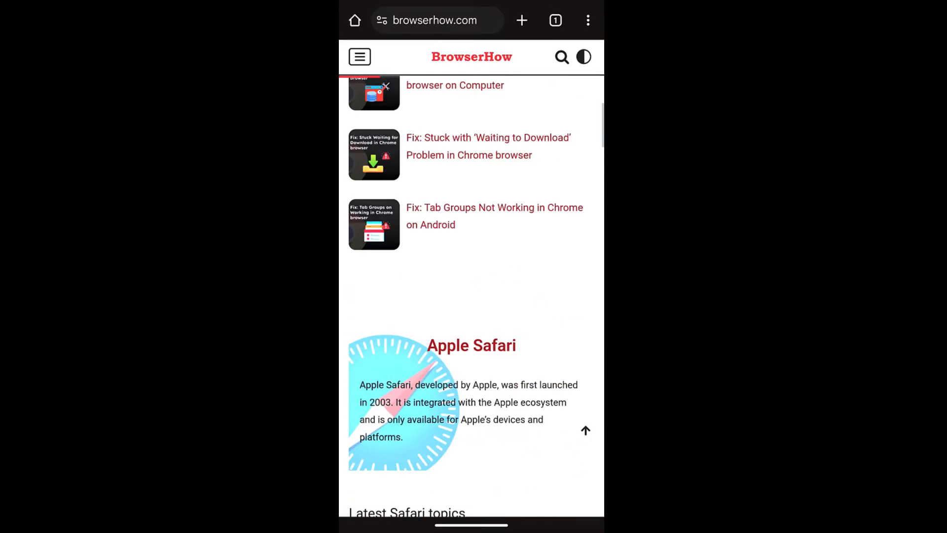
{"action": "scroll", "scroll_direction": "up", "scroll_amount": 3}
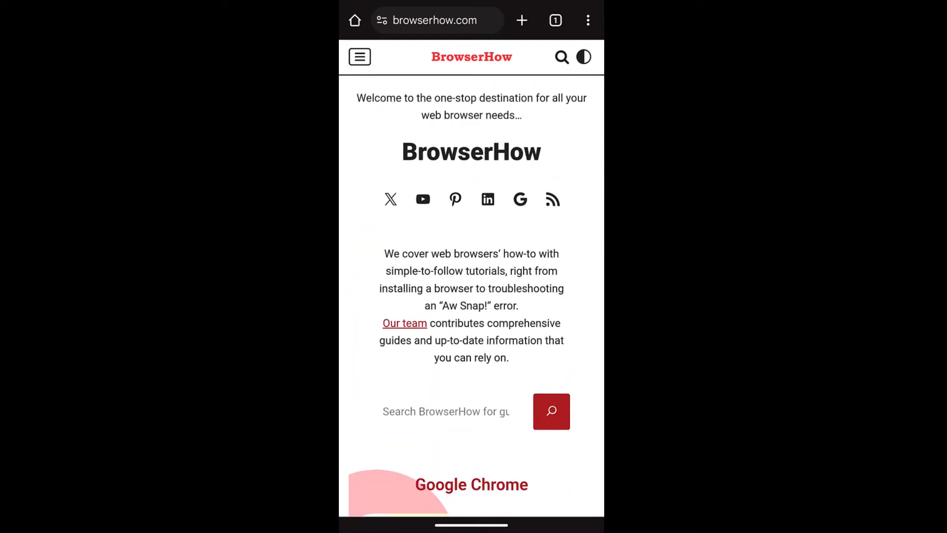
{"action": "scroll", "scroll_direction": "down", "scroll_amount": 3}
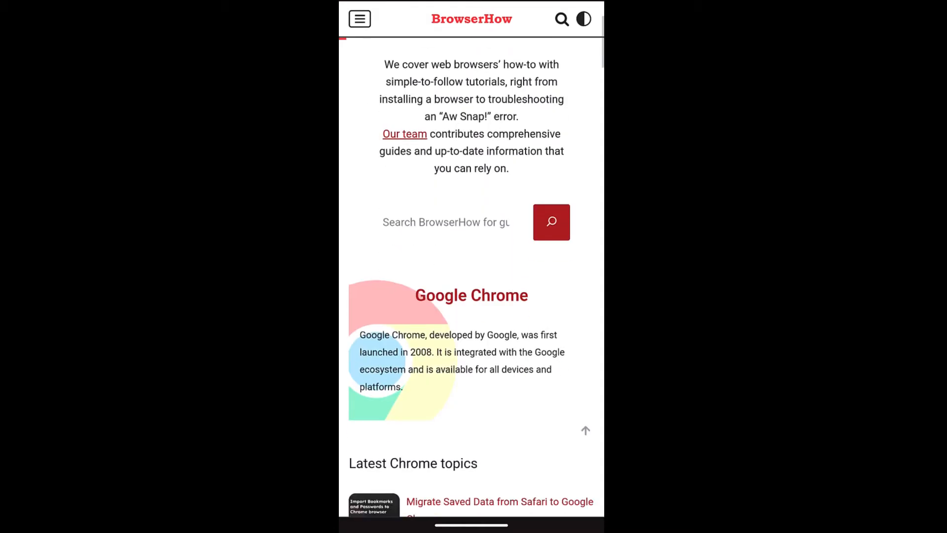
{"action": "scroll", "scroll_direction": "down", "scroll_amount": 3}
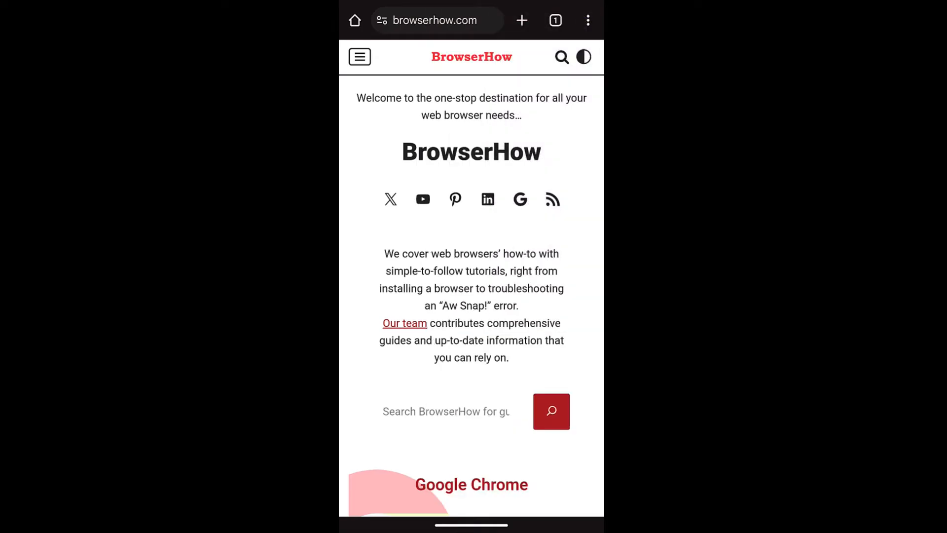
{"action": "left_click", "coordinate": [588, 20]}
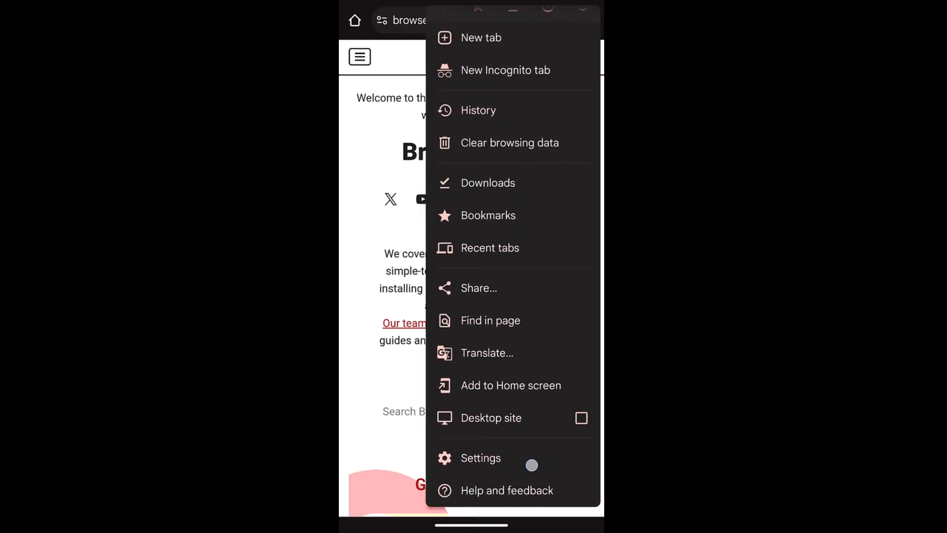
{"action": "left_click", "coordinate": [481, 457]}
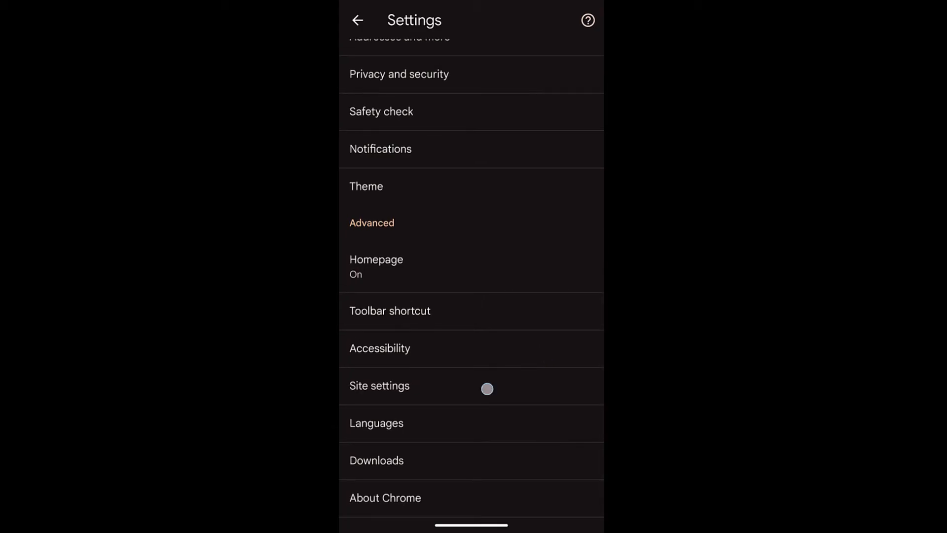
{"action": "left_click", "coordinate": [379, 386]}
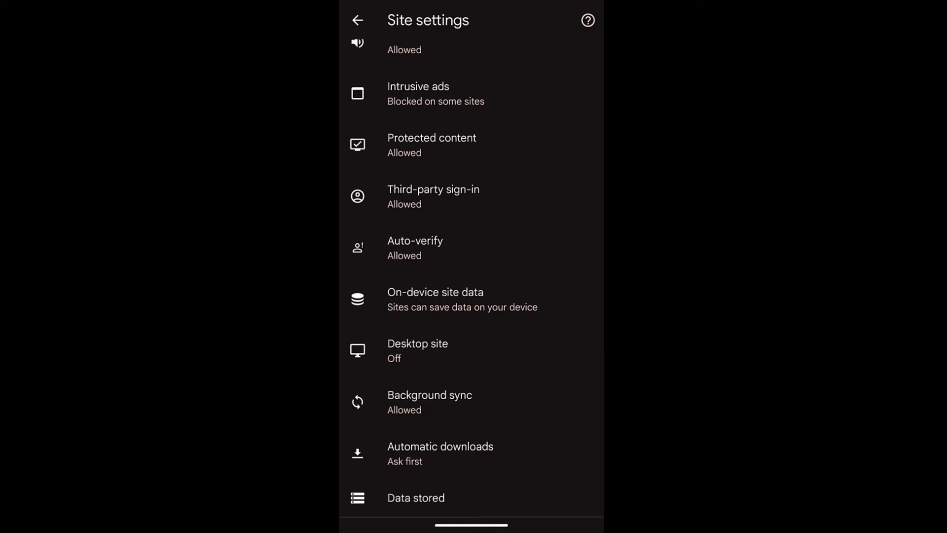
Step: Delete browserhow.com's stored data from the Data stored list
{"action": "left_click", "coordinate": [416, 497]}
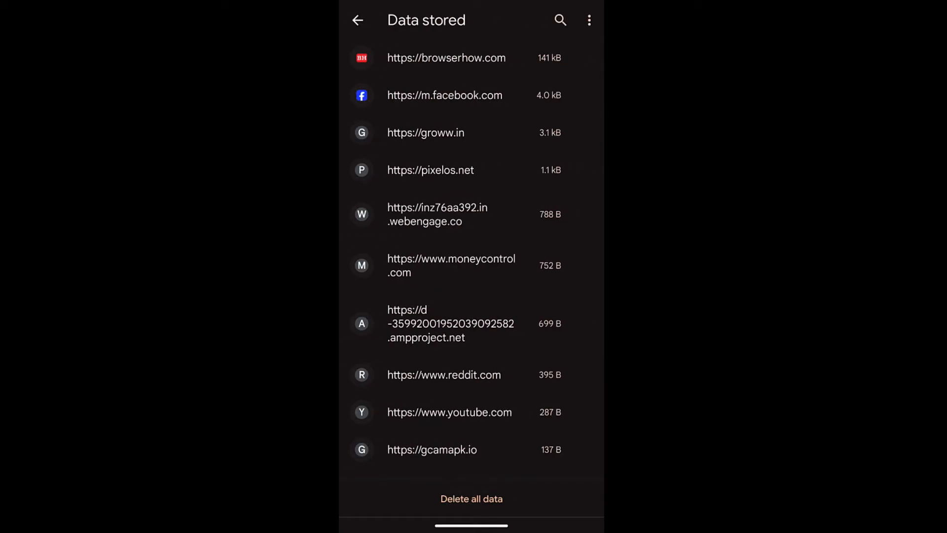
{"action": "left_click", "coordinate": [446, 57]}
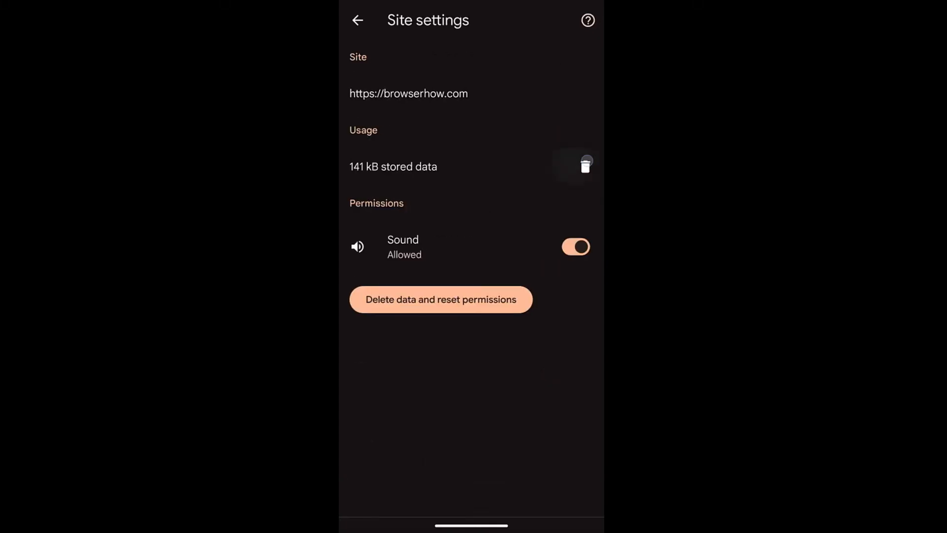
{"action": "left_click", "coordinate": [440, 298]}
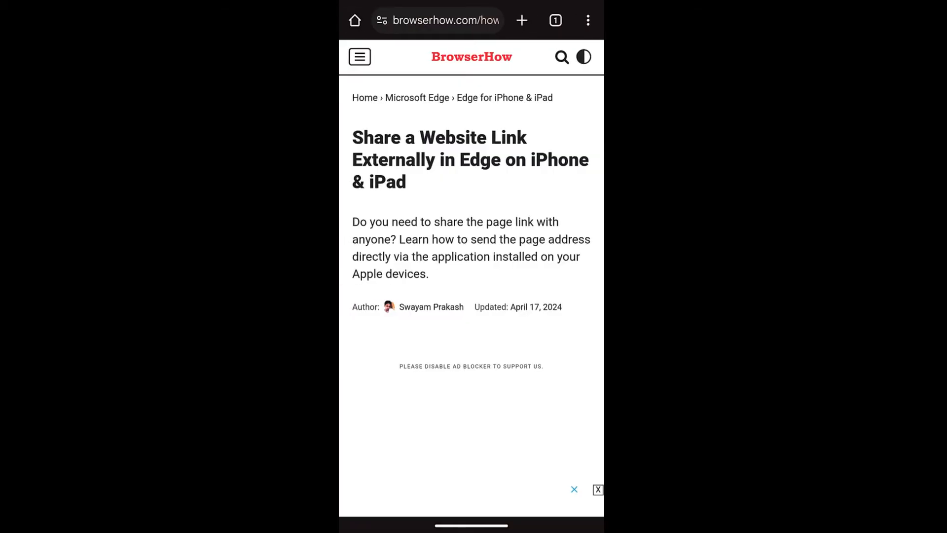
Step: Go back to the BrowserHow homepage and scroll it back to the top
{"action": "left_click", "coordinate": [587, 20]}
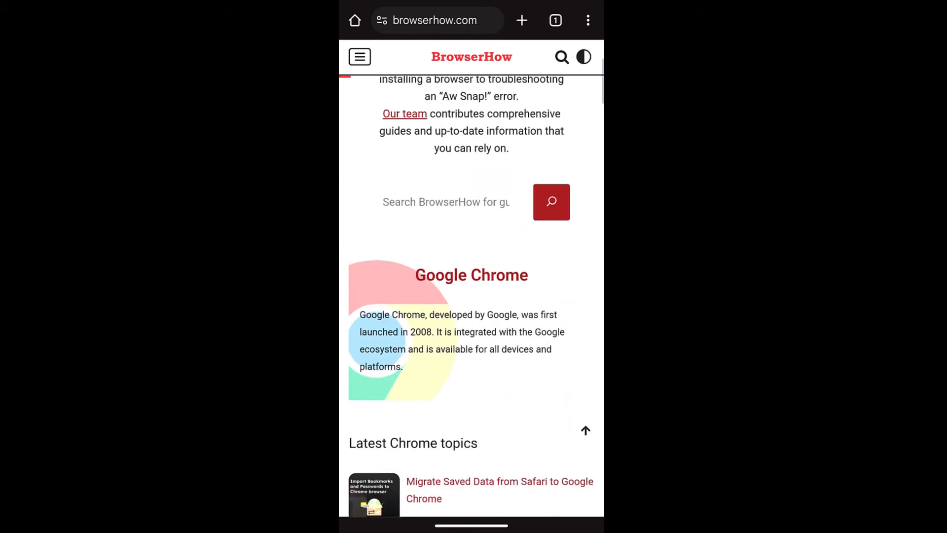
{"action": "scroll", "scroll_direction": "up", "scroll_amount": 3}
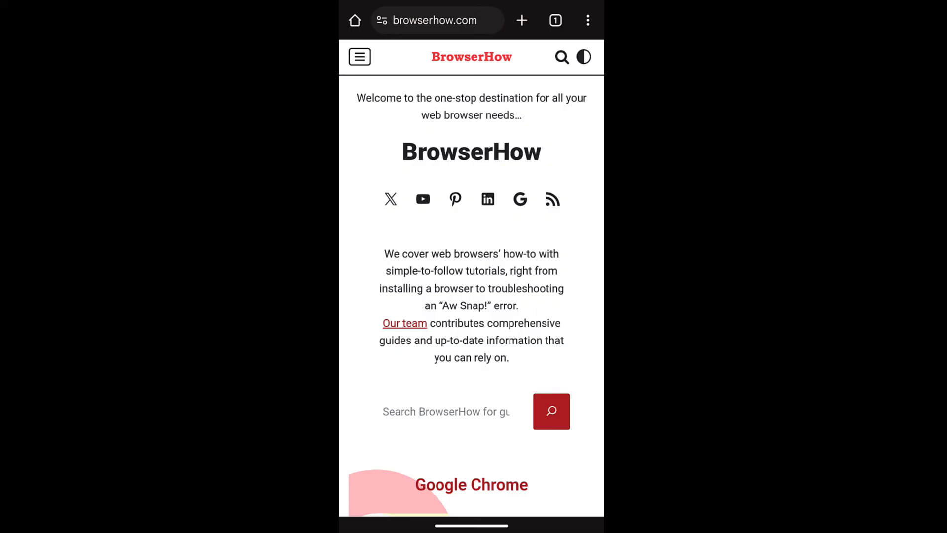
Step: Clear the last hour's browsing data with Cookies and site data ticked, and confirm
{"action": "left_click", "coordinate": [588, 20]}
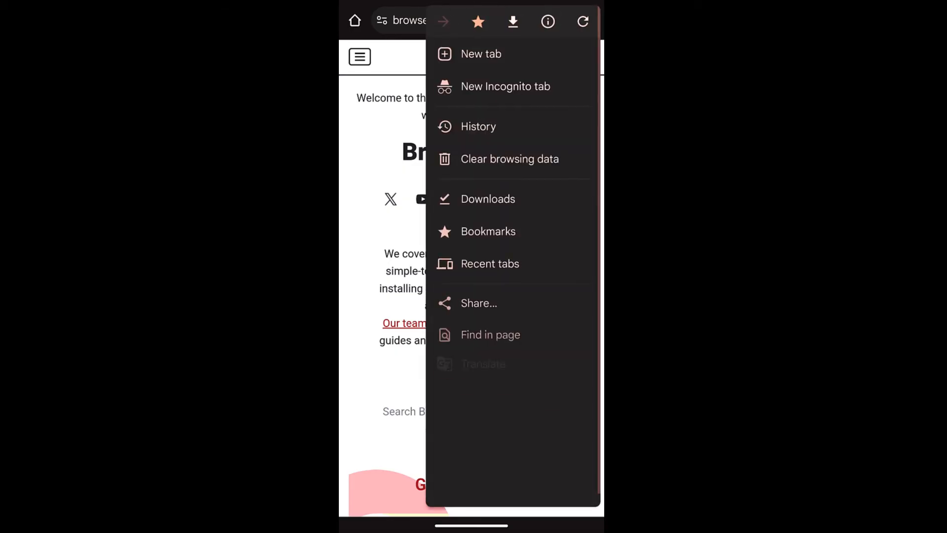
{"action": "left_click", "coordinate": [509, 158]}
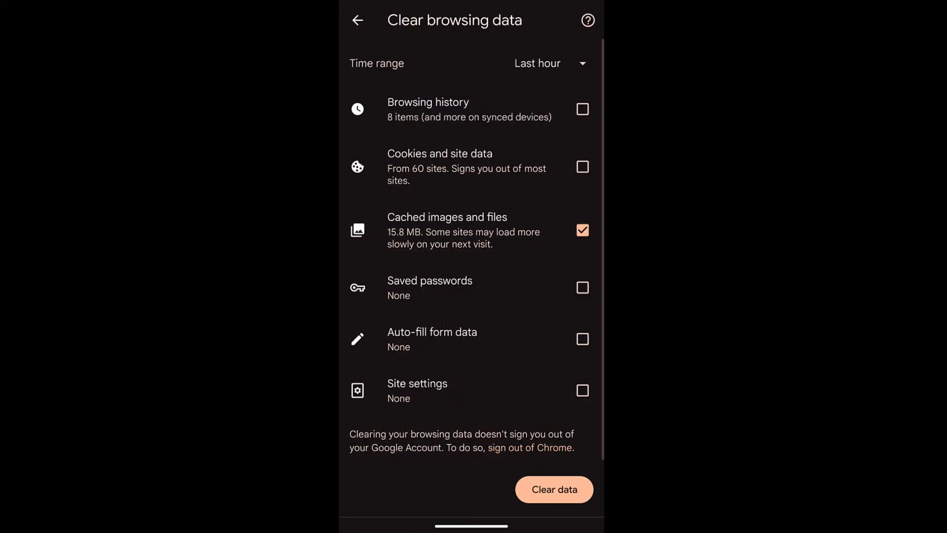
{"action": "left_click", "coordinate": [582, 167]}
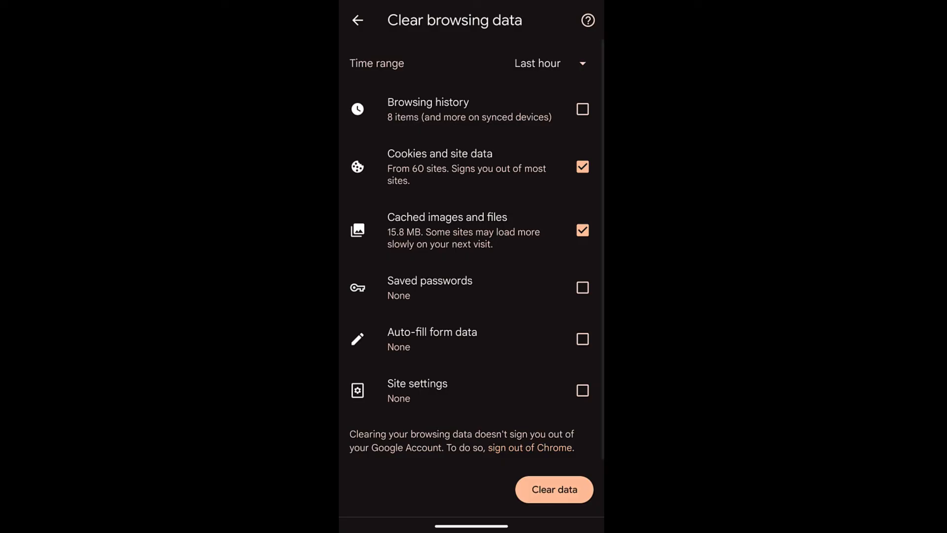
{"action": "left_click", "coordinate": [553, 489]}
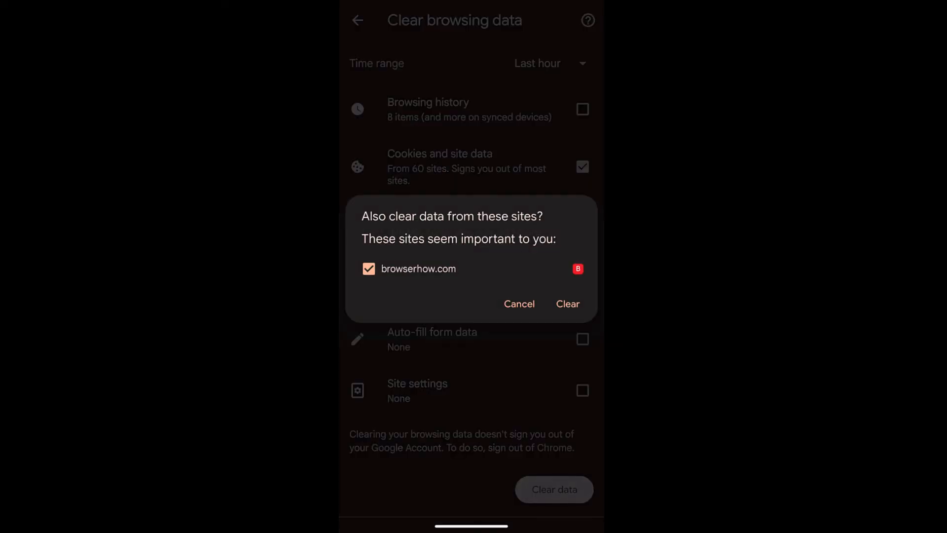
{"action": "left_click", "coordinate": [518, 303]}
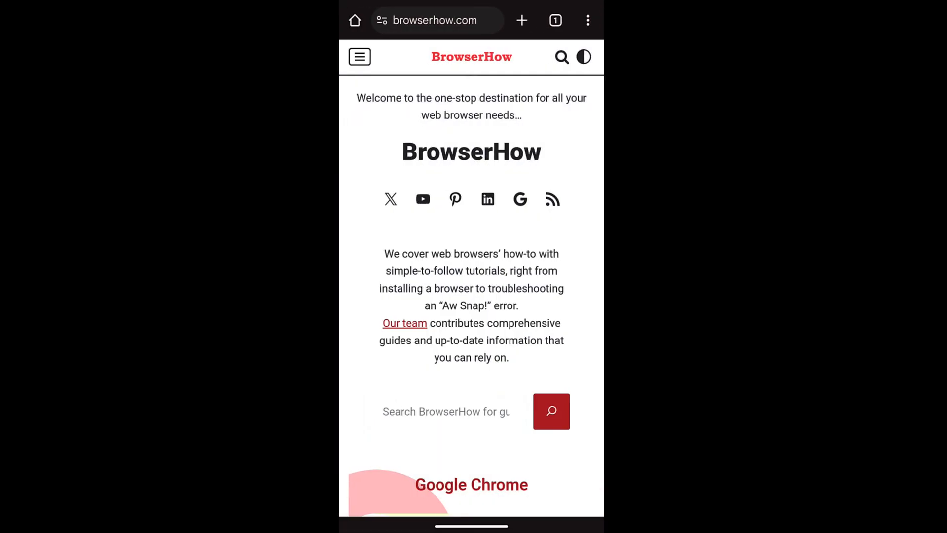